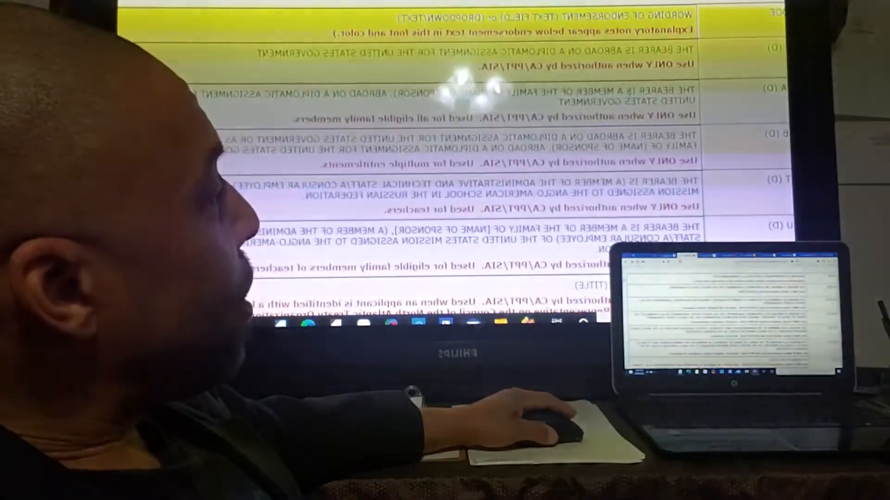
{"action": "scroll", "scroll_direction": "down", "scroll_amount": 3}
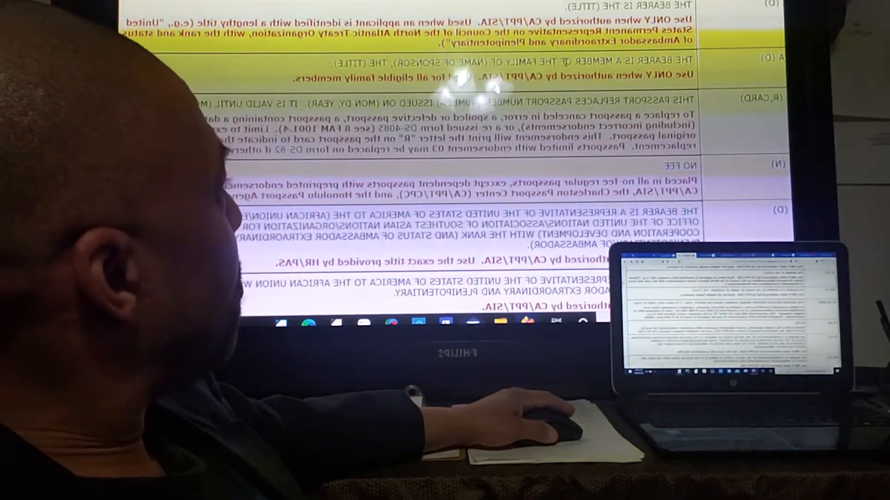
{"action": "scroll", "scroll_direction": "down", "scroll_amount": 3}
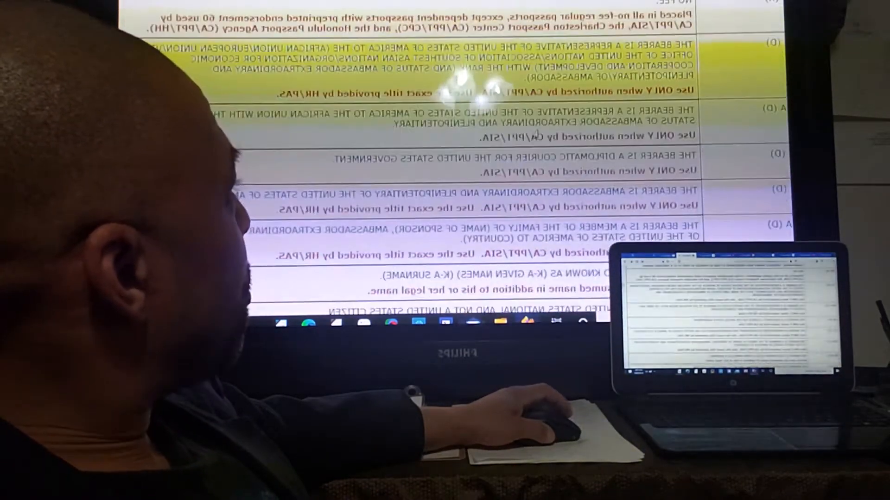